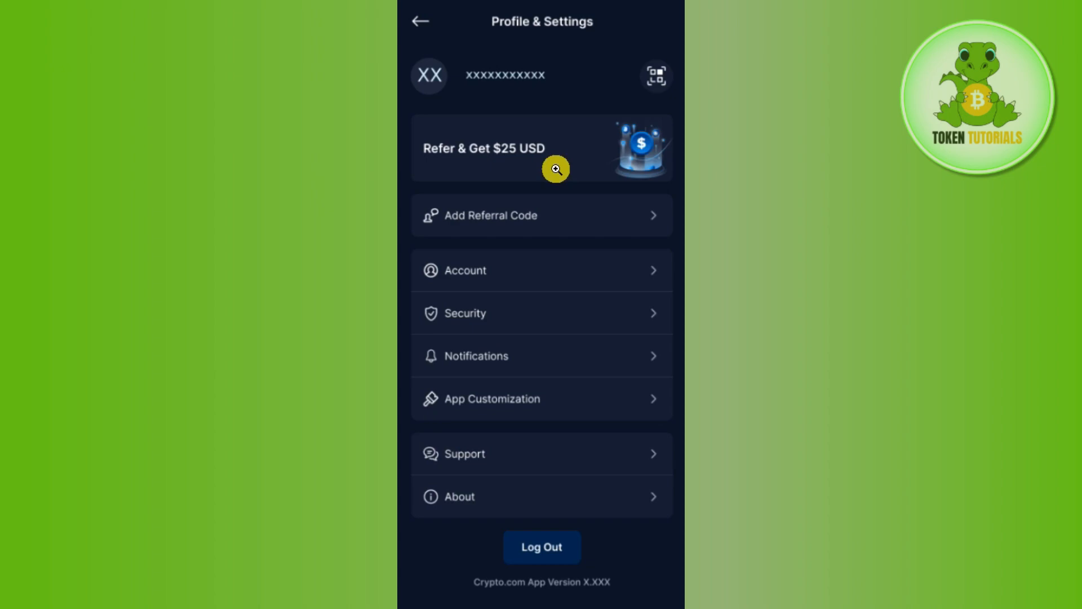
pyautogui.moveTo(534, 41)
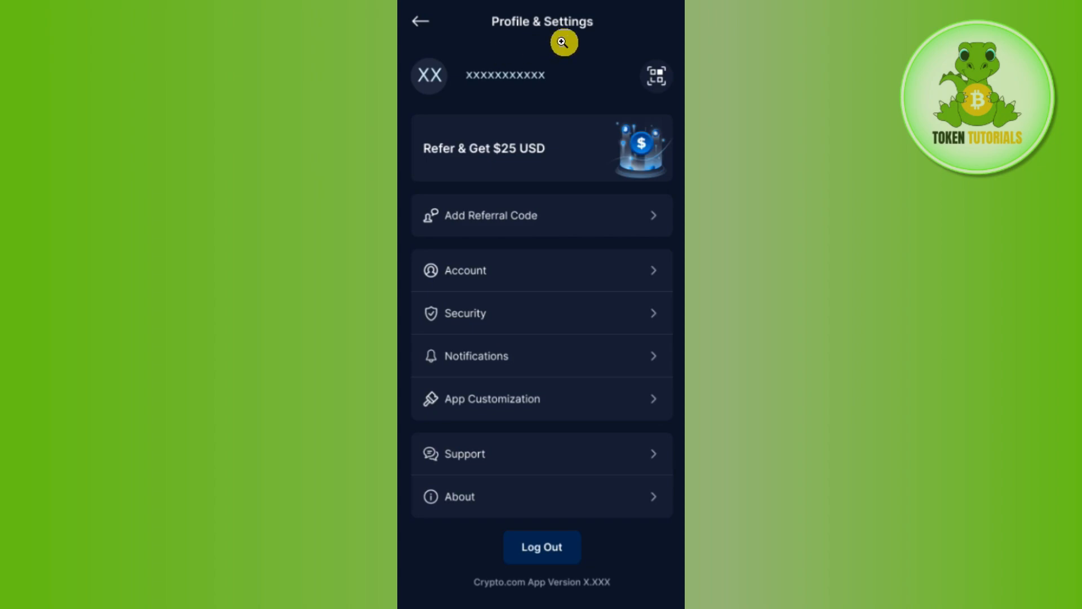
pyautogui.moveTo(531, 72)
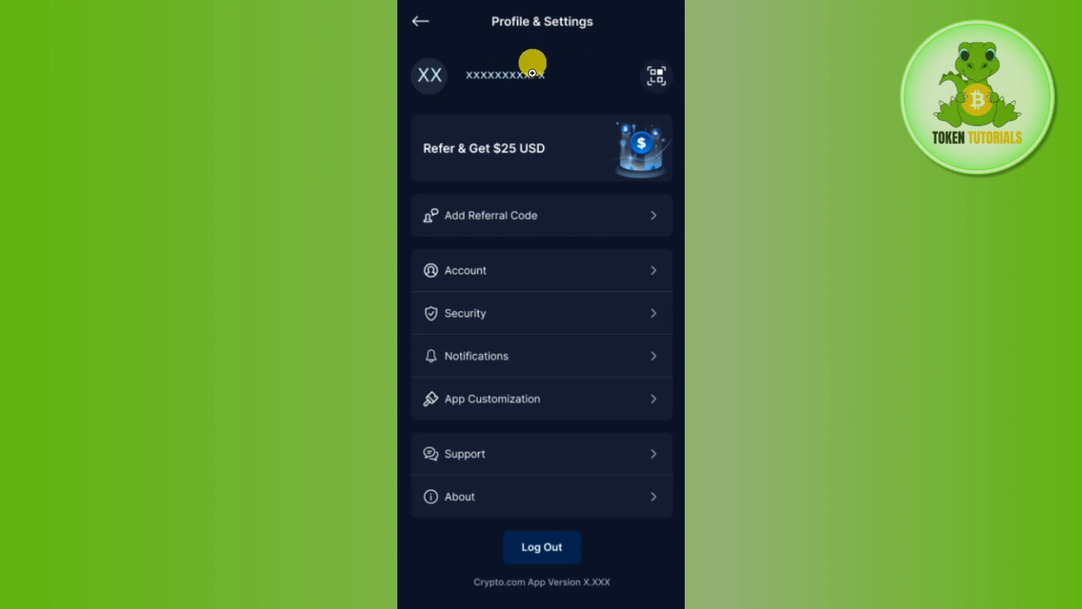
pyautogui.moveTo(491, 318)
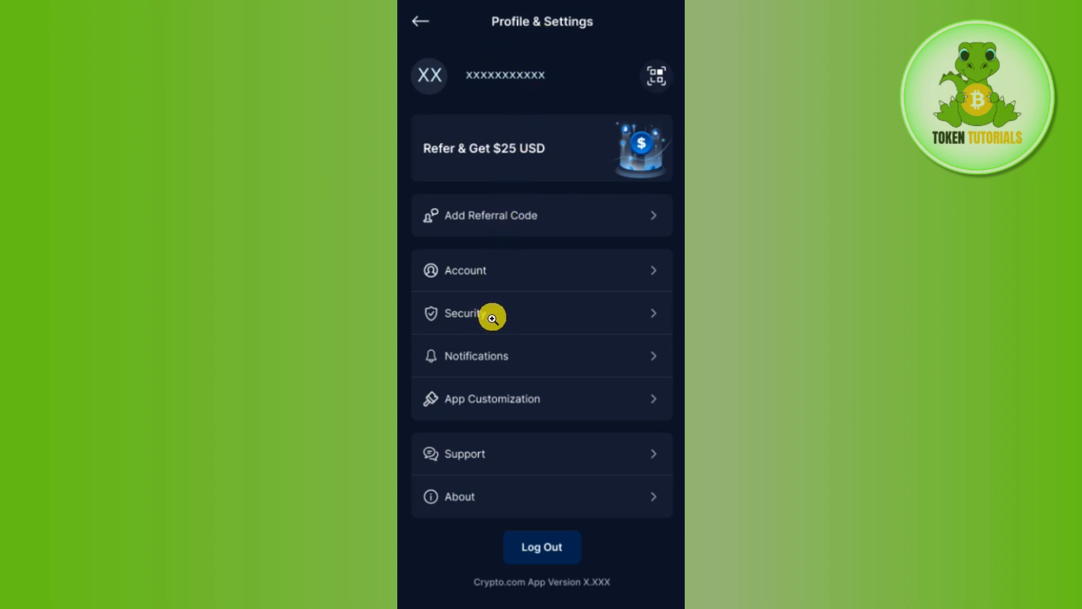
# - Enter the Security settings from the Profile & Settings page
pyautogui.click(466, 312)
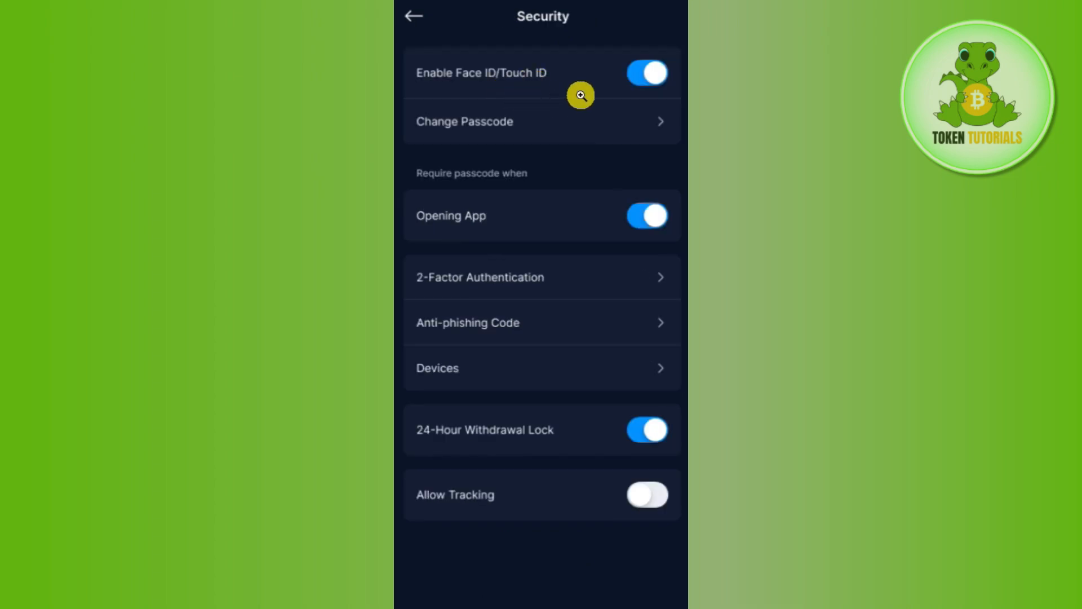
pyautogui.moveTo(490, 514)
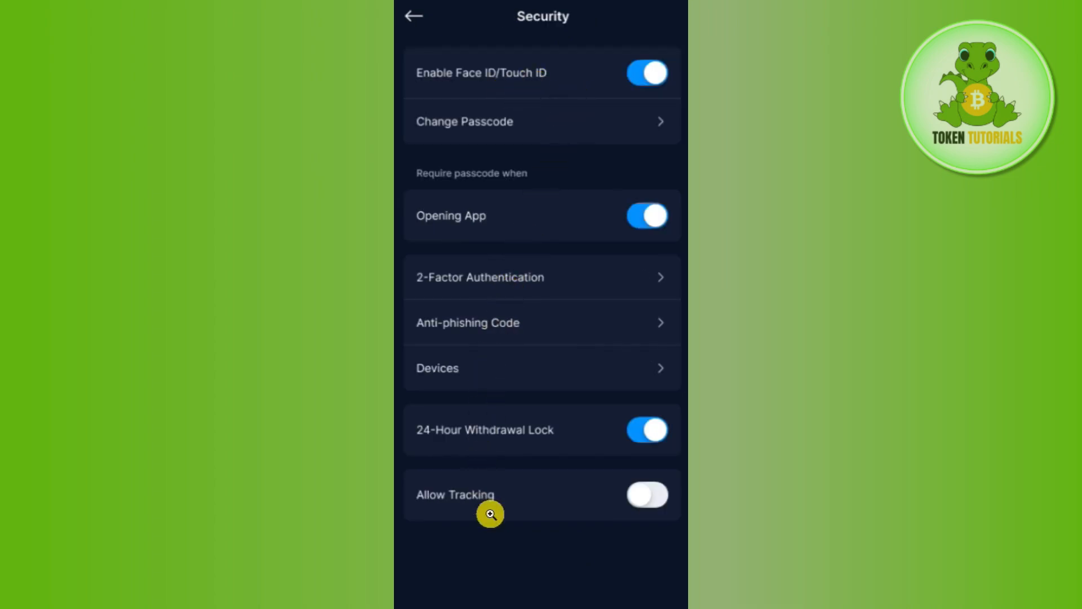
pyautogui.moveTo(442, 294)
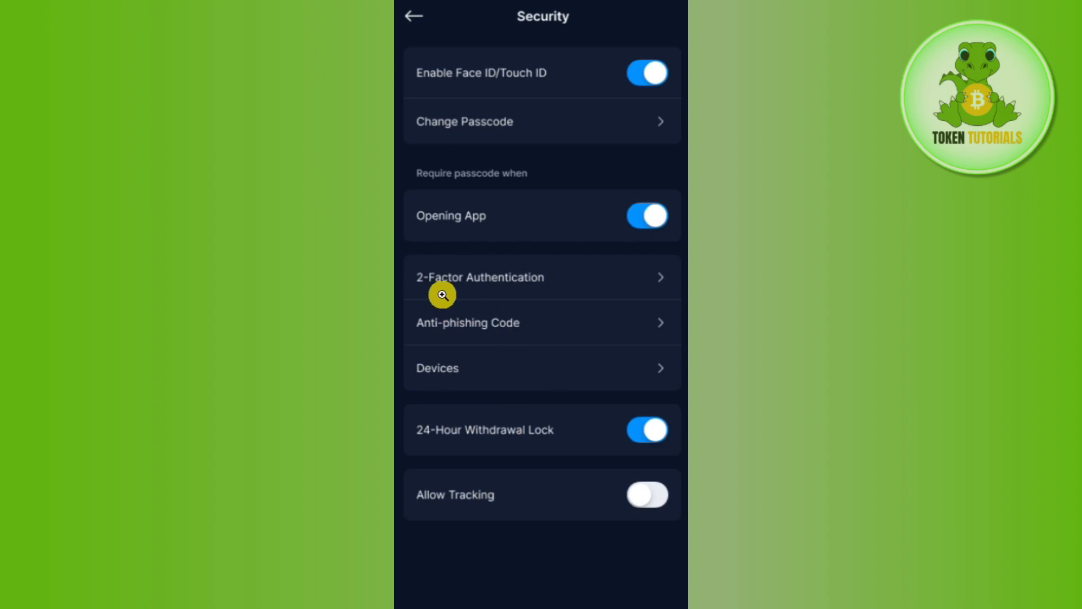
pyautogui.moveTo(623, 286)
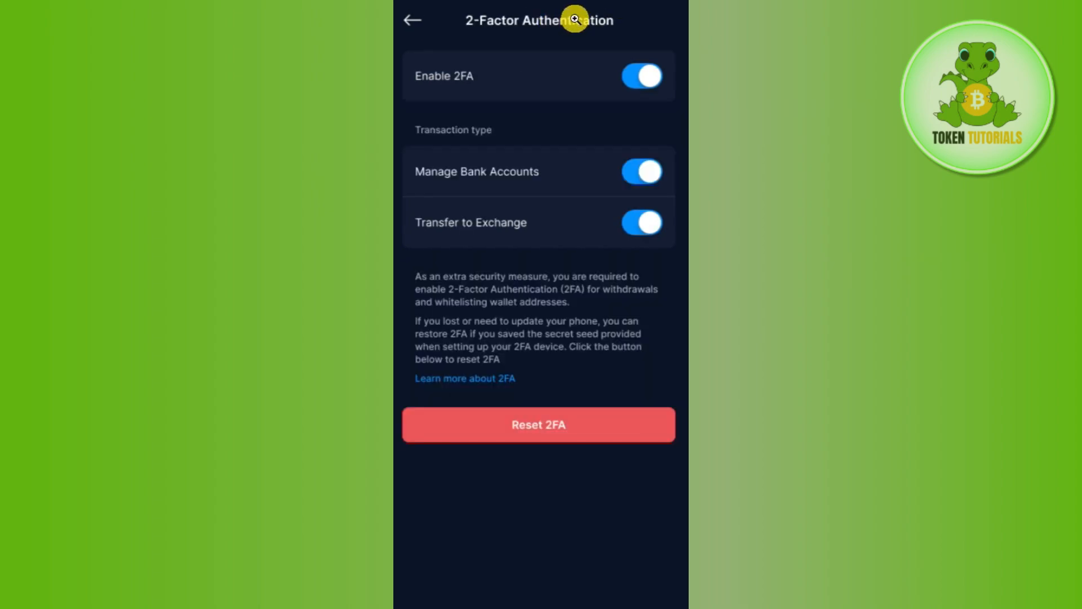
pyautogui.moveTo(548, 87)
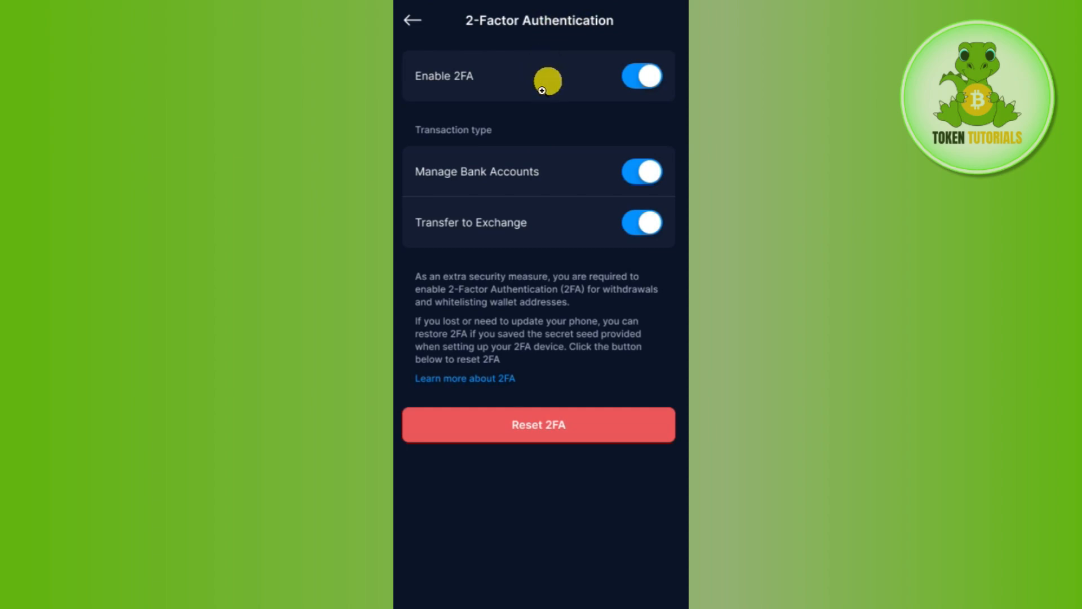
pyautogui.moveTo(589, 424)
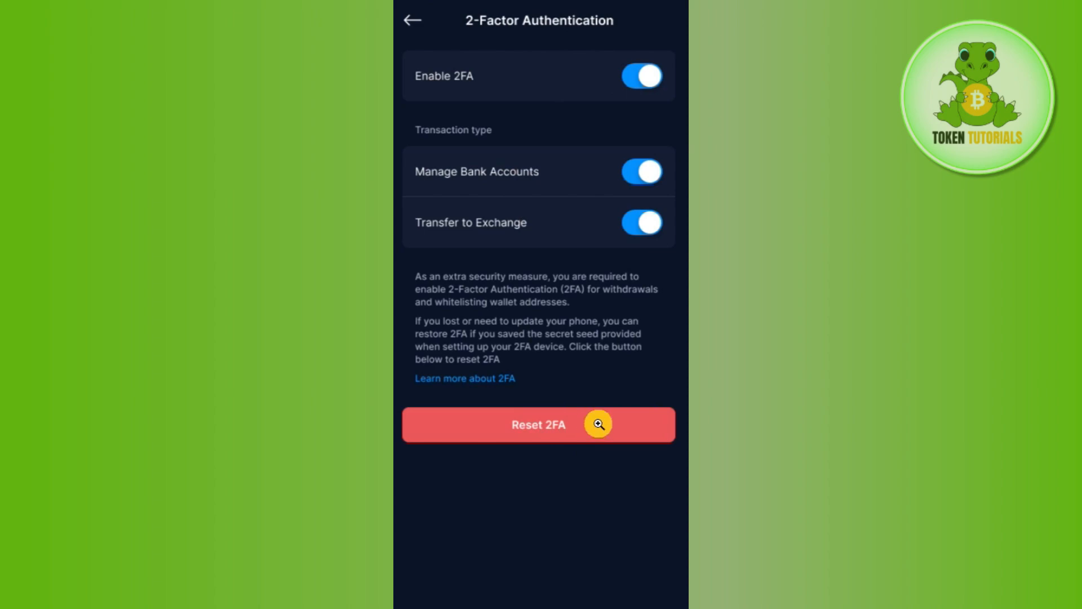
# - Start a 2FA reset so the Reset 2FA confirmation prompt appears
pyautogui.click(538, 424)
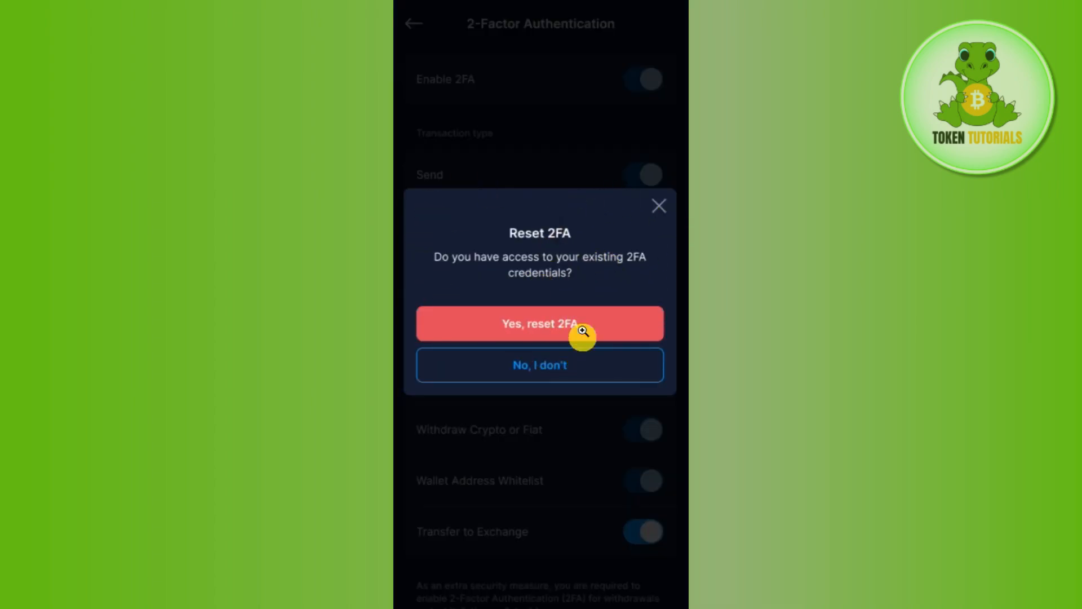
pyautogui.moveTo(554, 291)
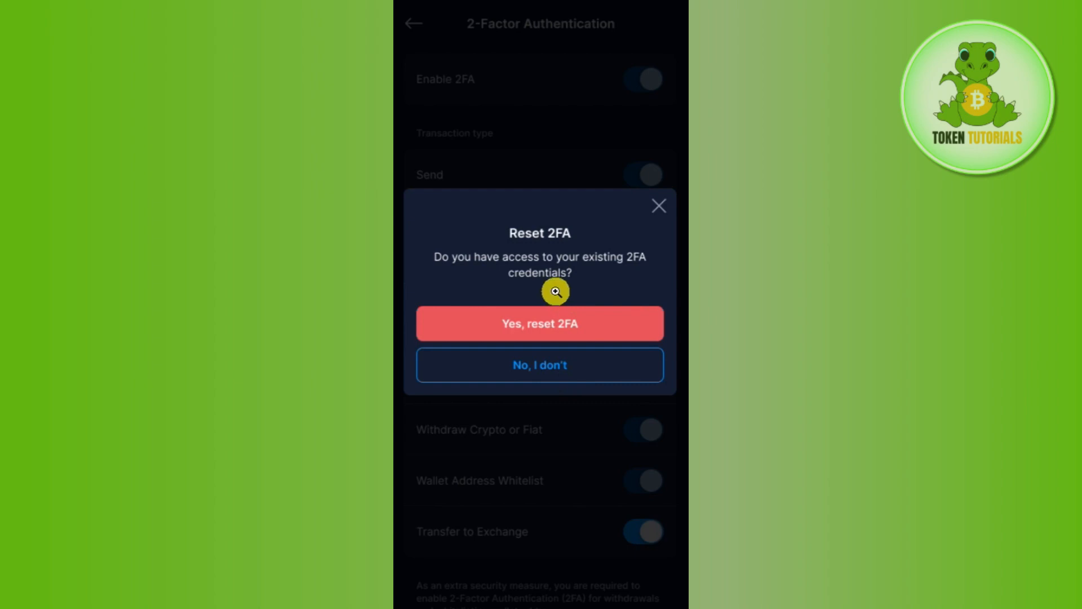
pyautogui.moveTo(573, 247)
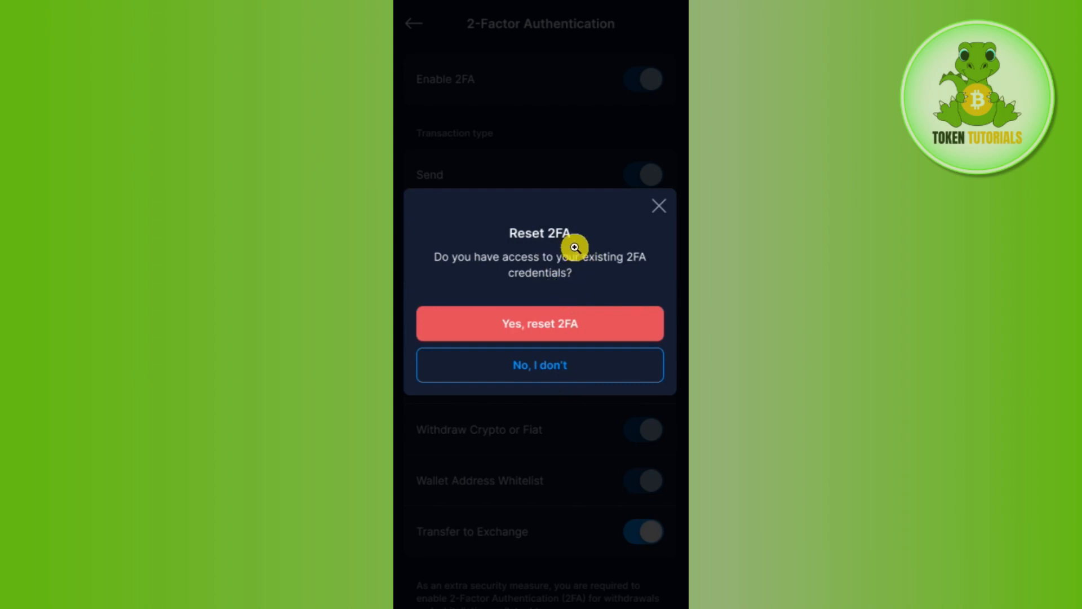
pyautogui.moveTo(595, 323)
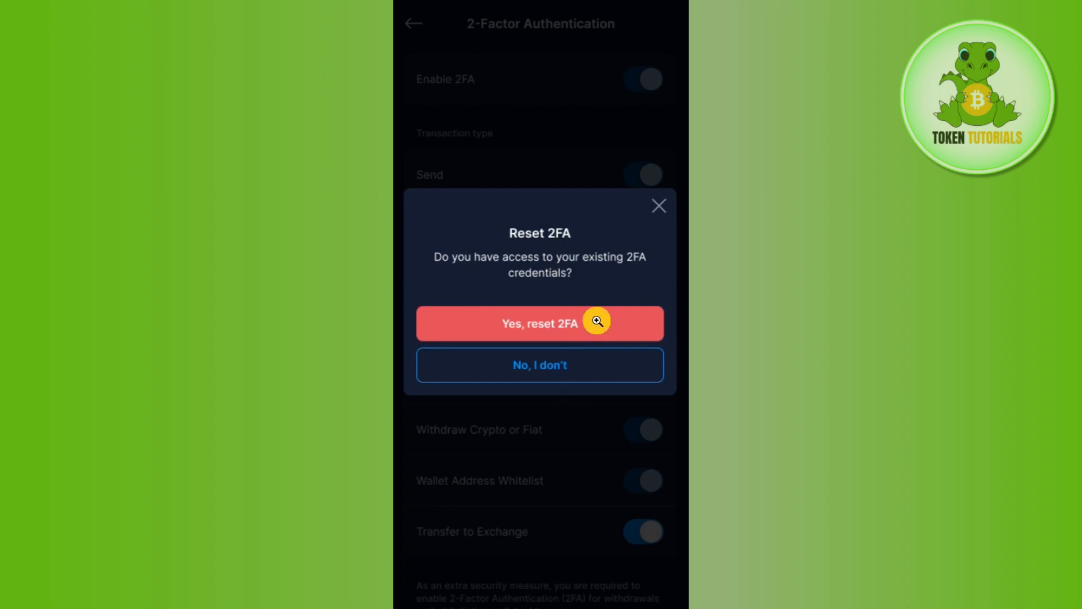
pyautogui.moveTo(599, 319)
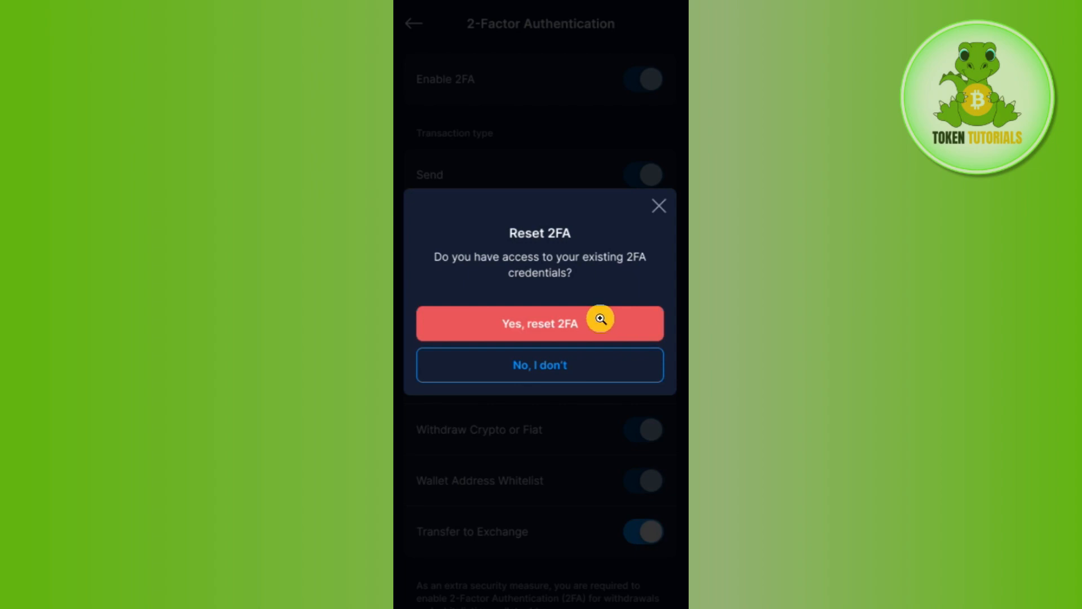
pyautogui.moveTo(589, 278)
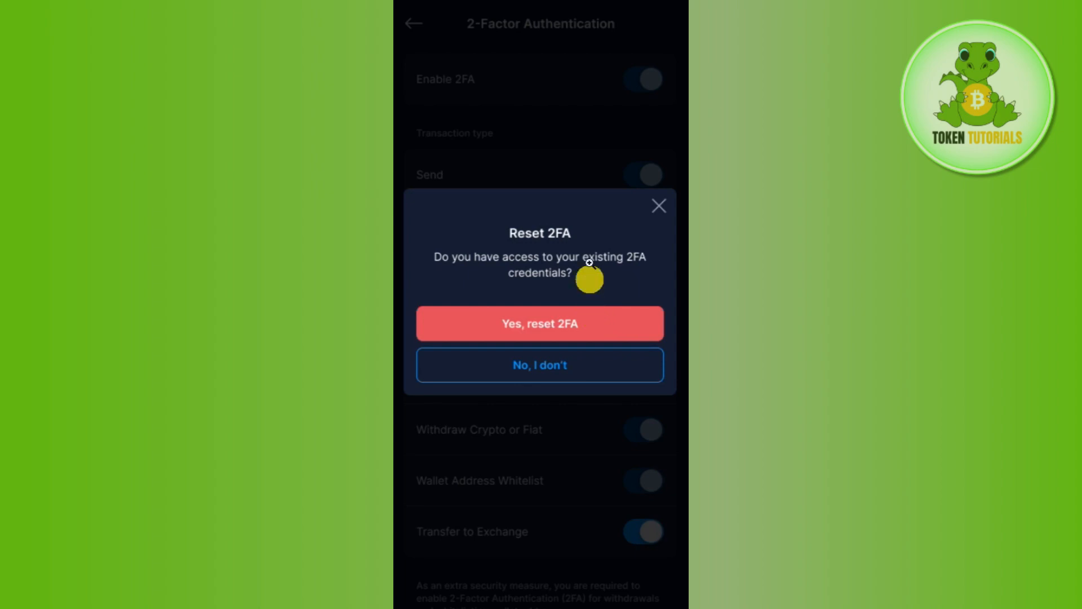
pyautogui.moveTo(513, 260)
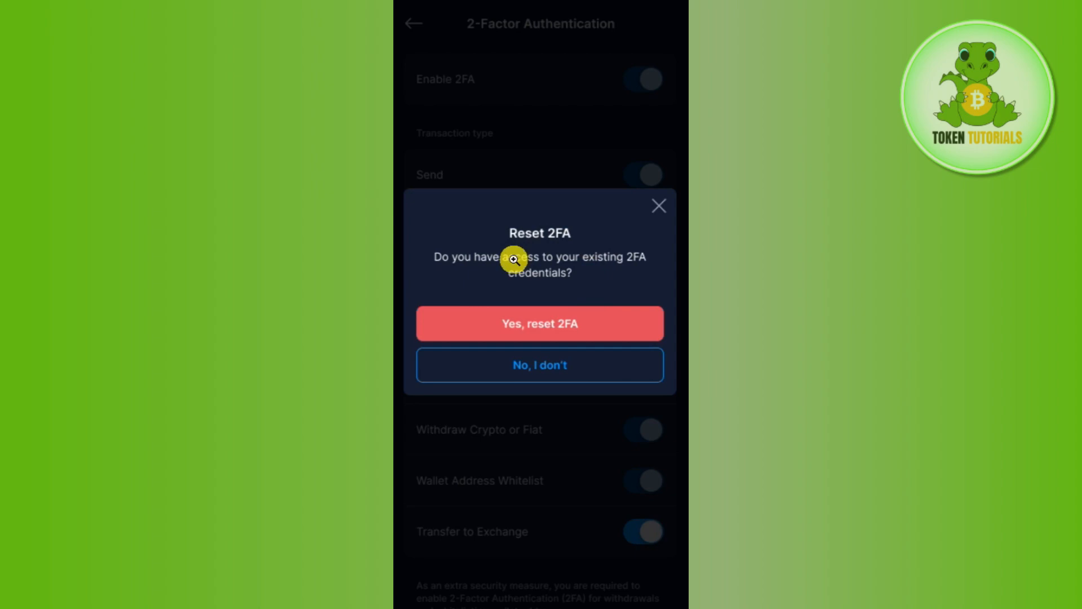